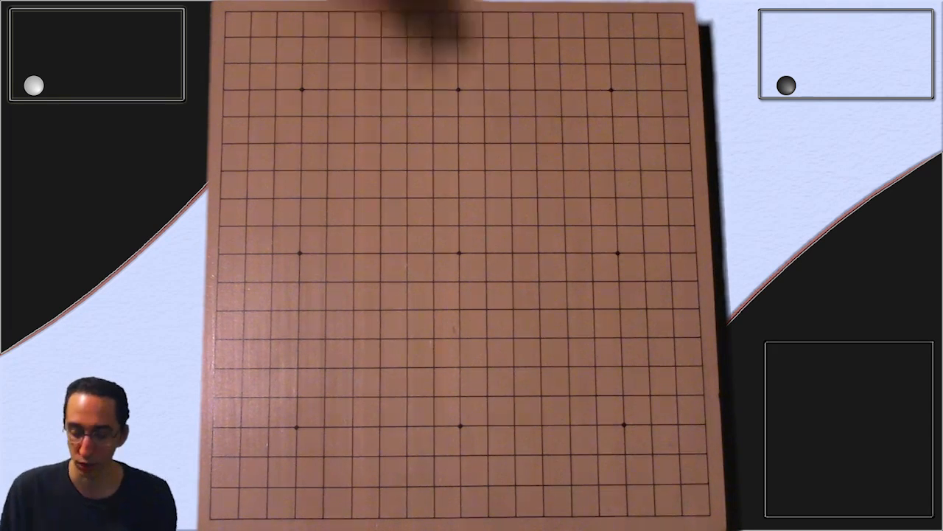
click(298, 424)
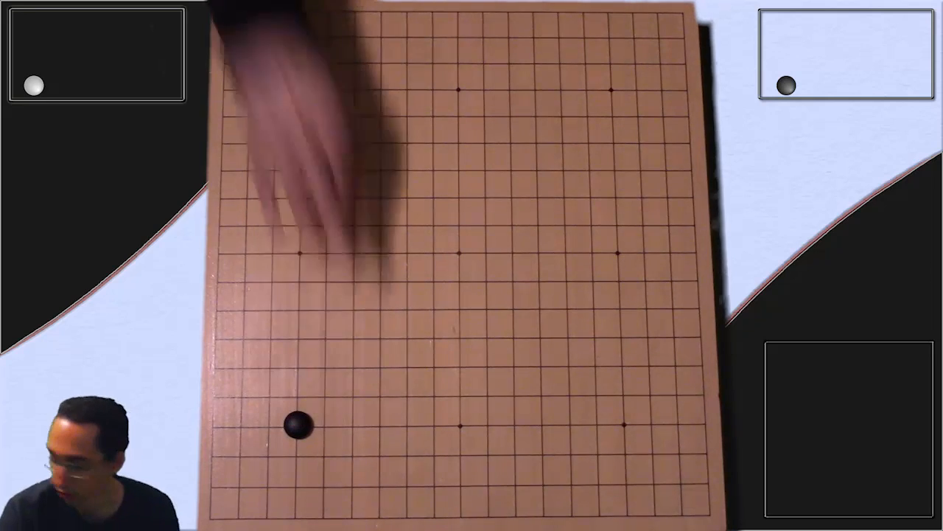
click(614, 87)
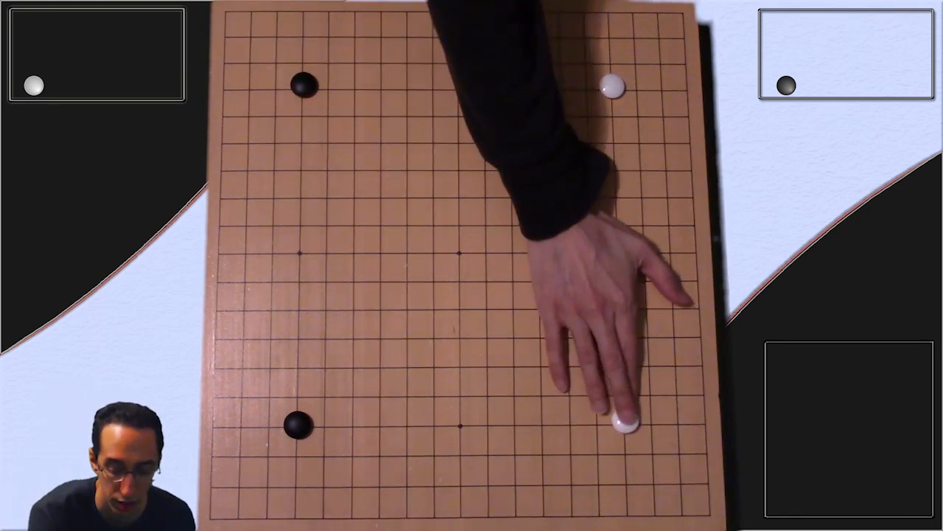
click(624, 422)
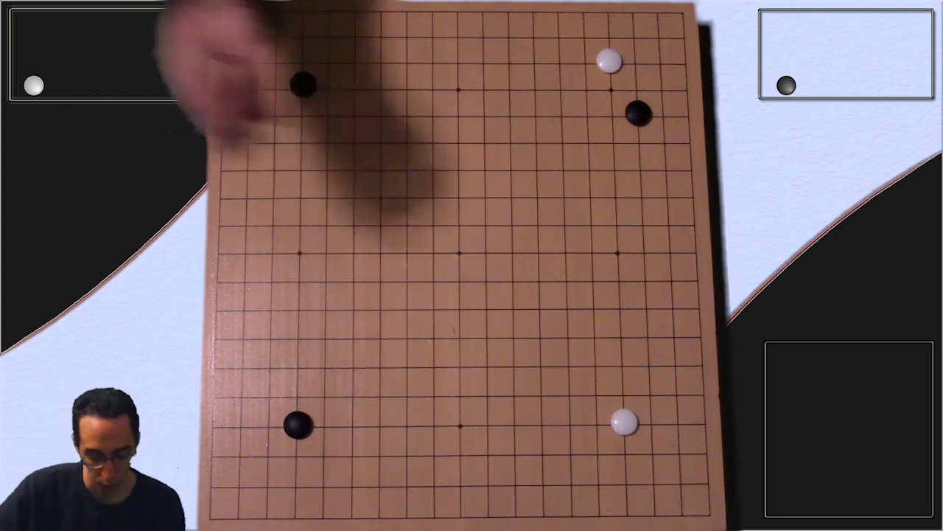
click(643, 219)
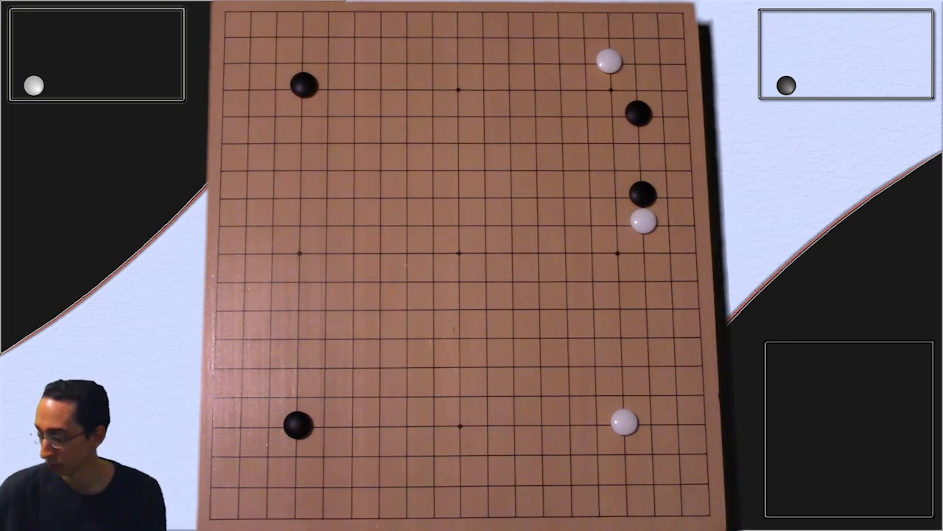
click(608, 196)
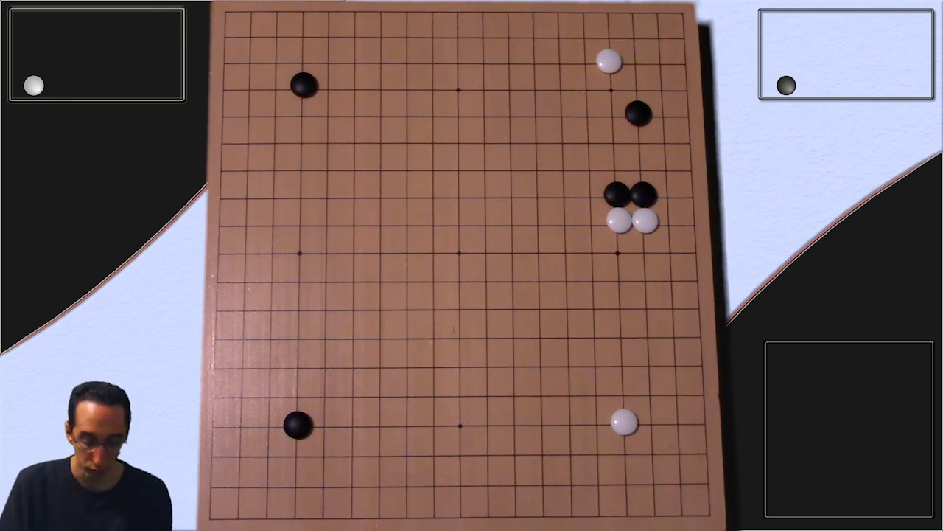
click(375, 63)
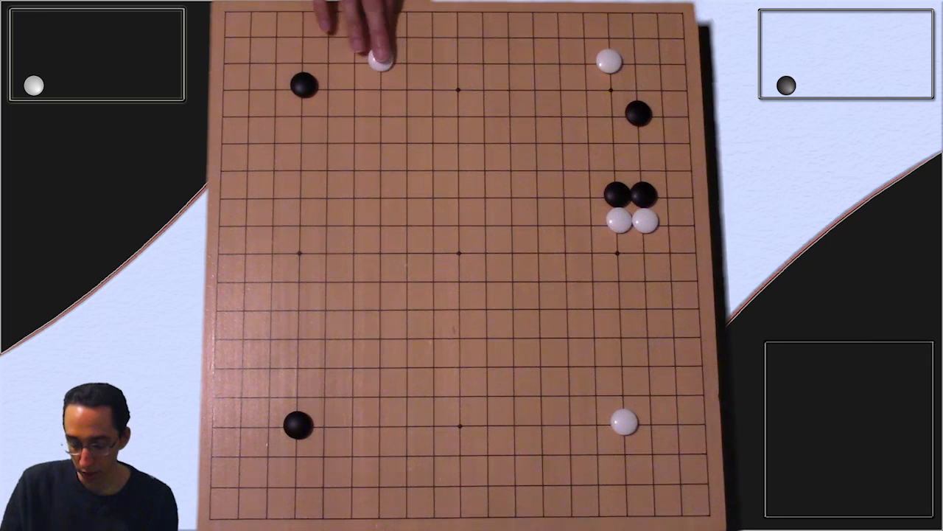
click(378, 61)
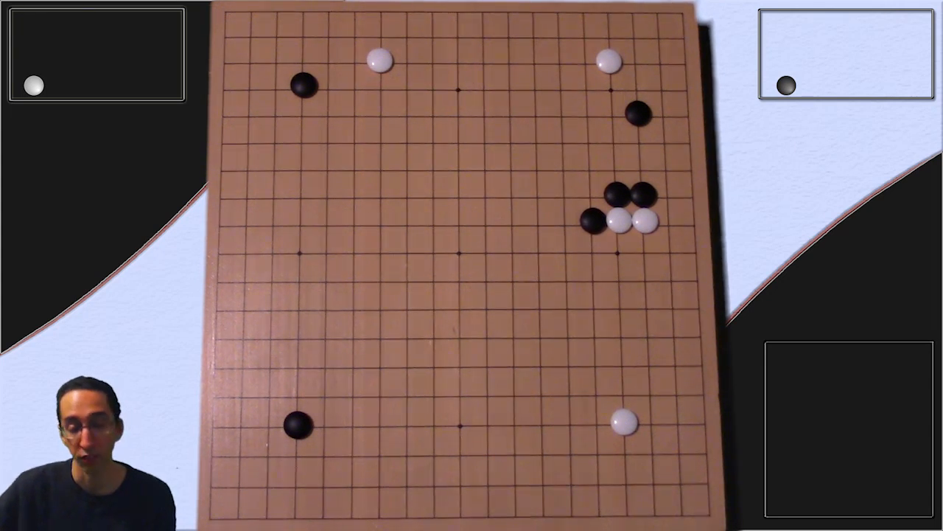
click(591, 252)
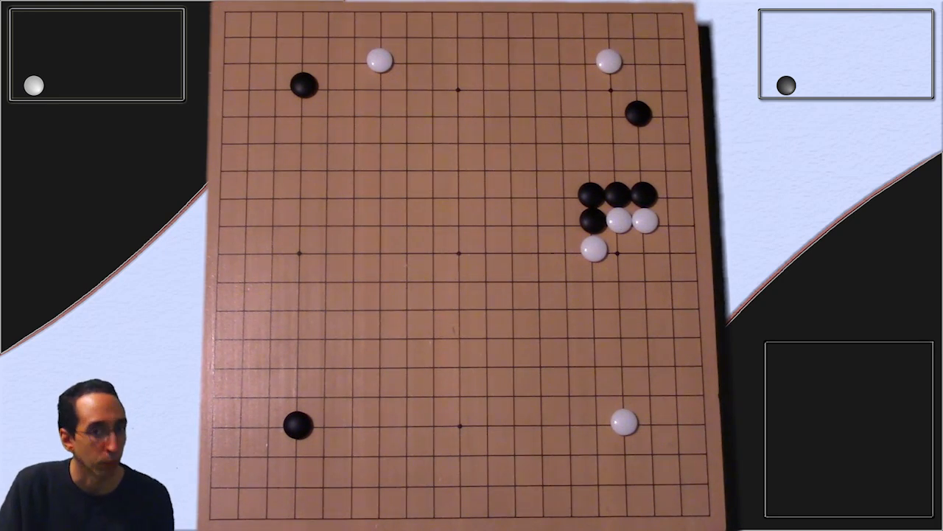
click(567, 251)
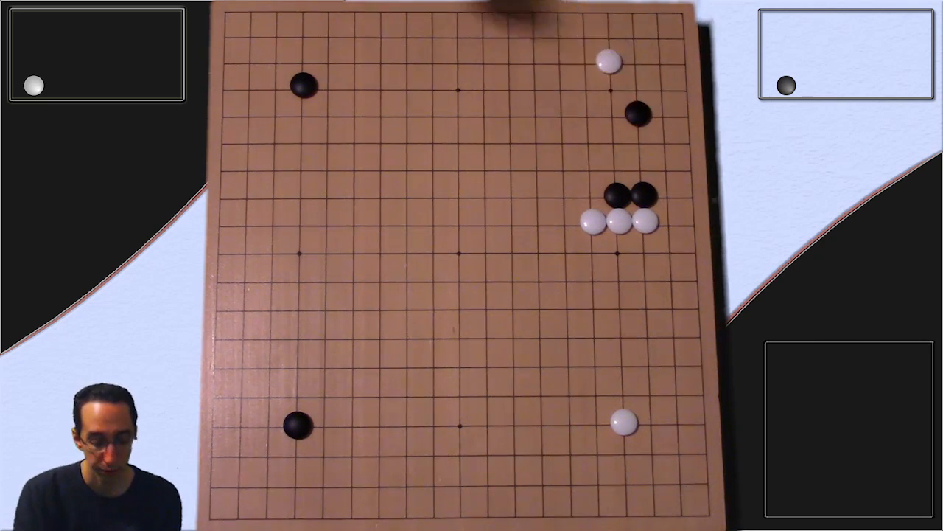
click(578, 111)
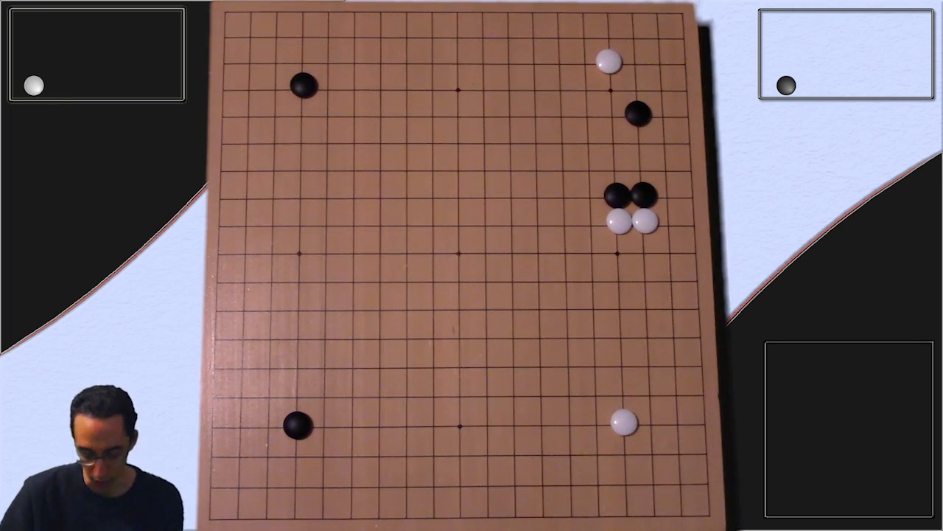
click(589, 198)
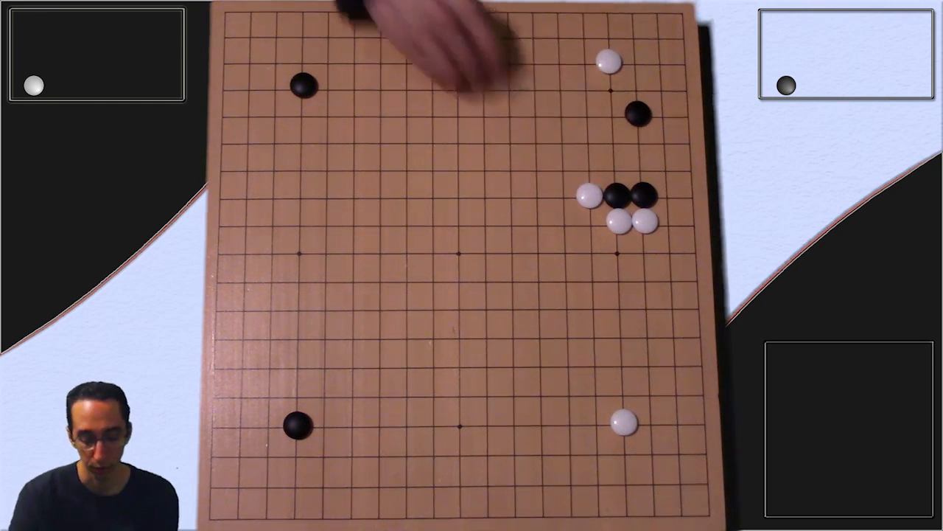
click(581, 171)
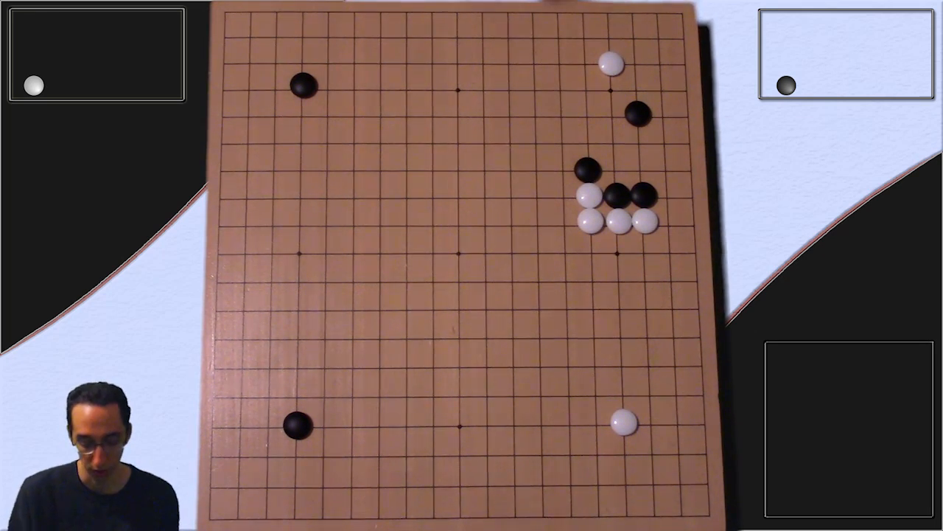
click(560, 63)
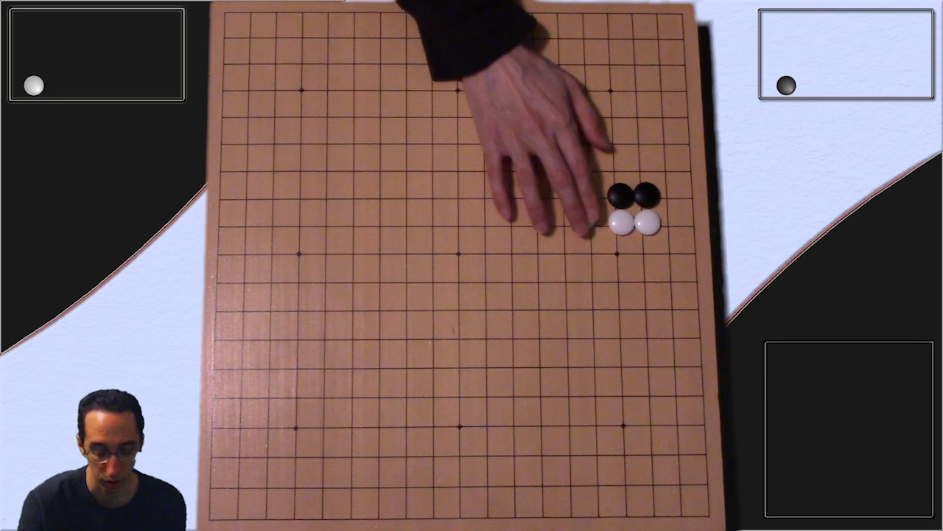
click(597, 191)
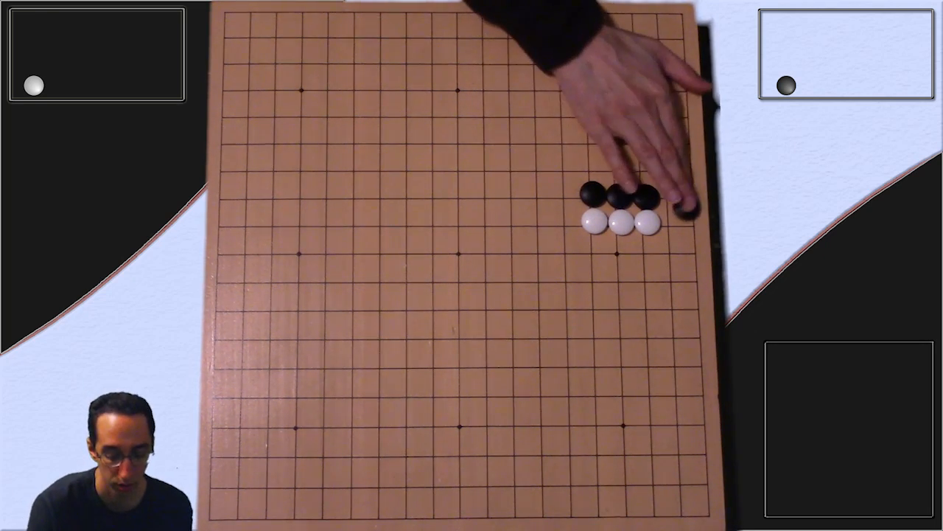
click(671, 219)
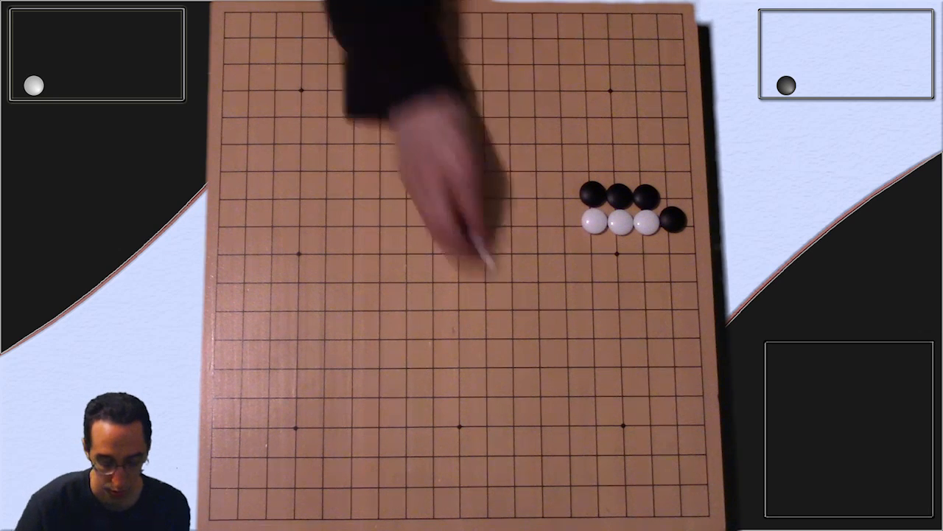
click(669, 252)
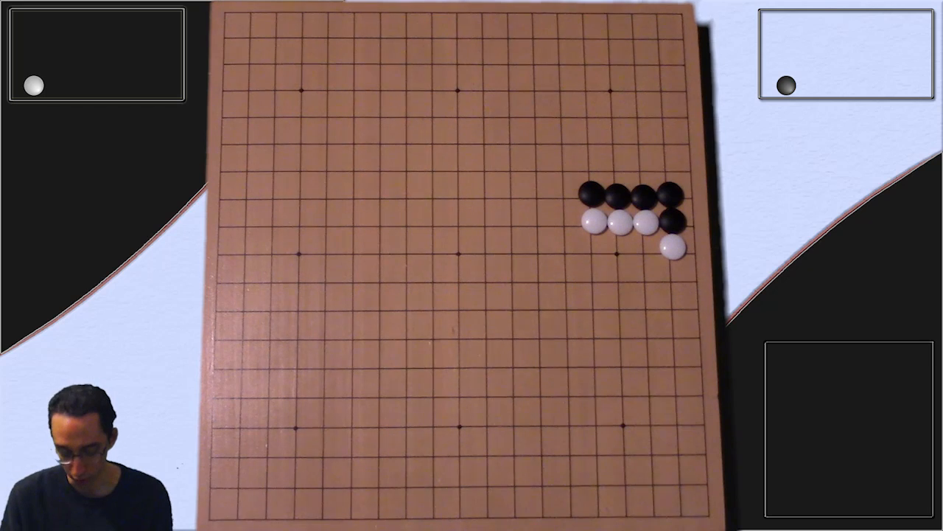
click(298, 252)
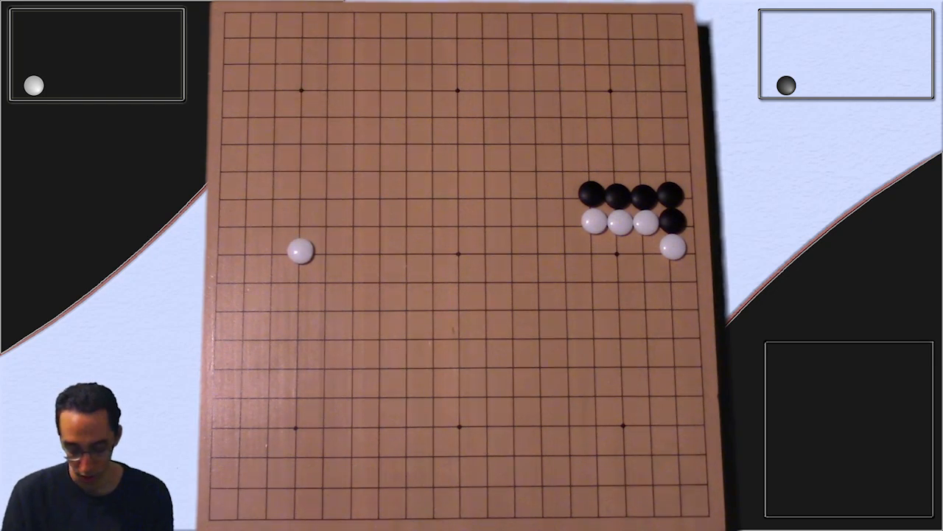
click(564, 188)
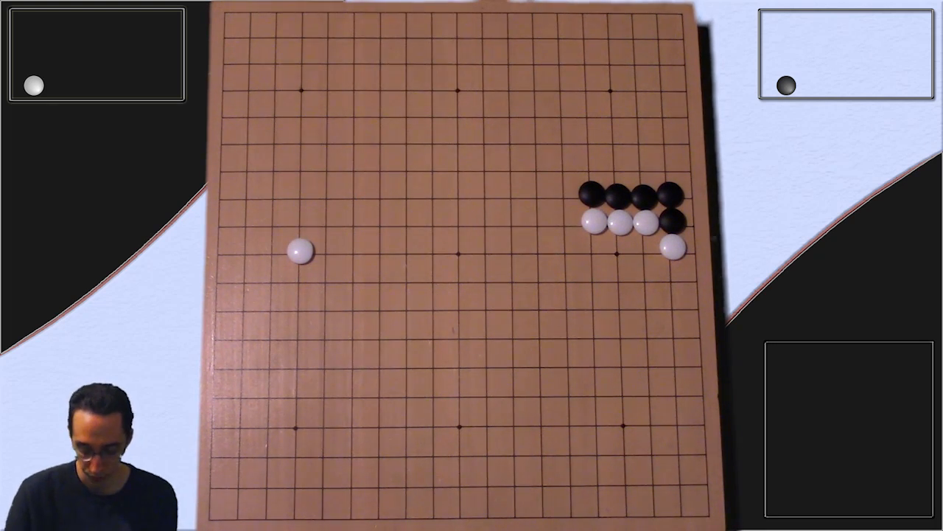
click(568, 221)
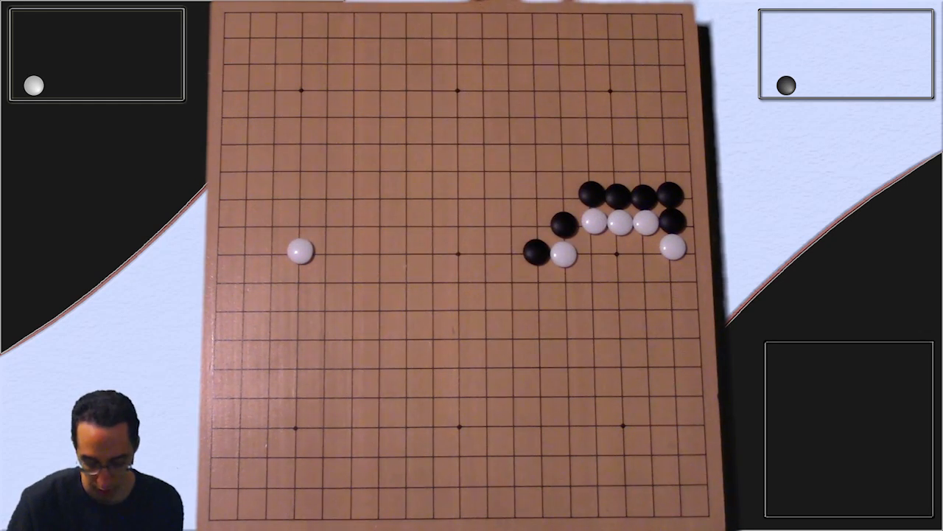
click(597, 254)
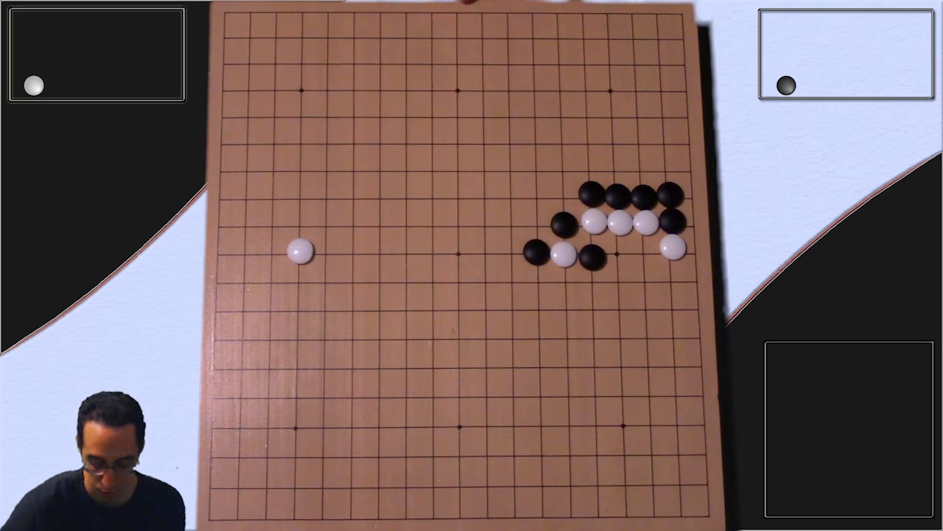
click(567, 284)
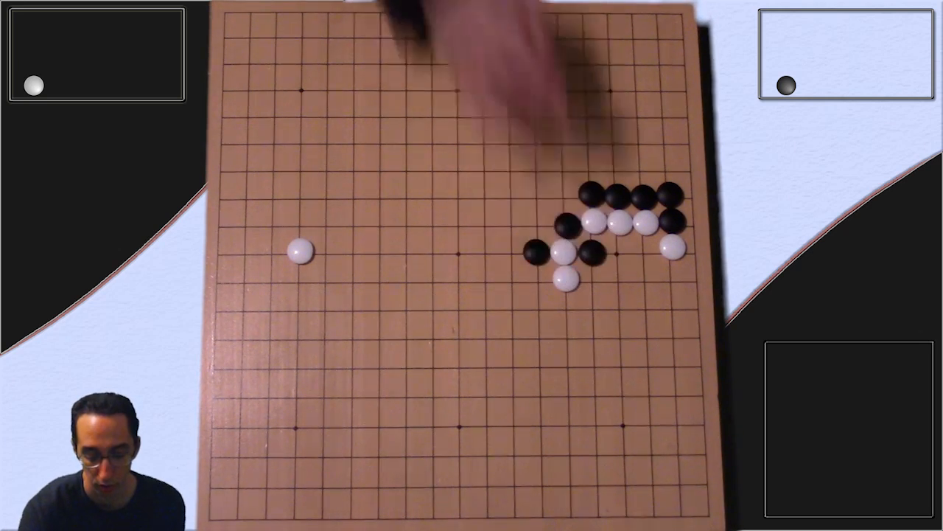